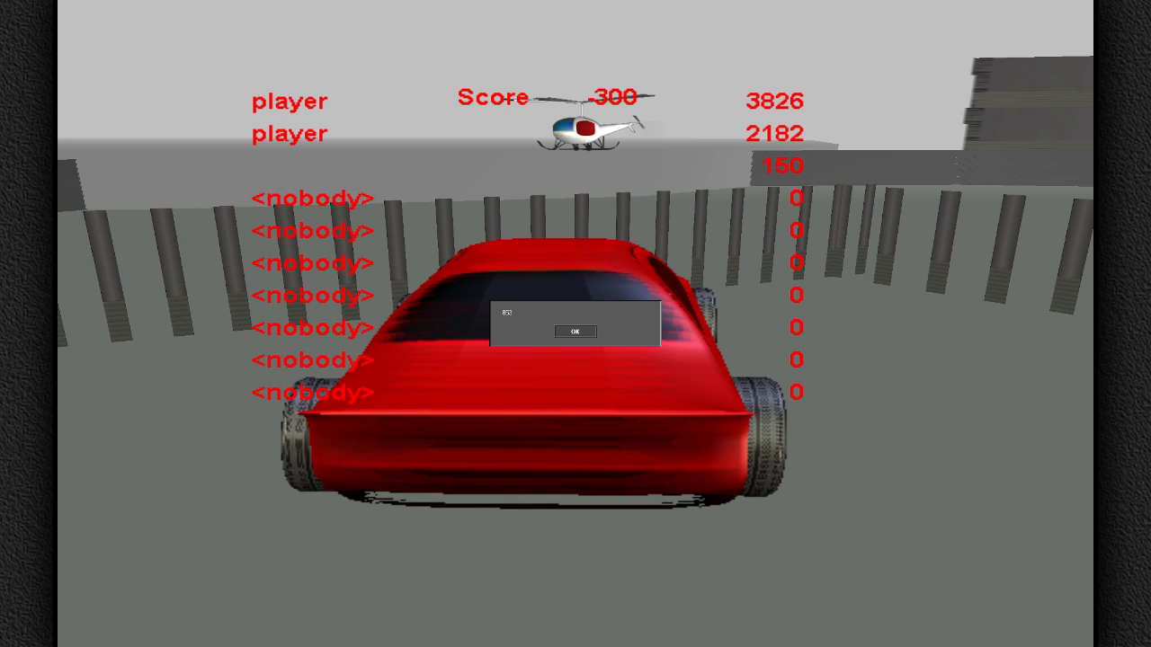
Dismiss the small message box via OK, revealing the high-score table (3826, 2182, 160).
click(576, 333)
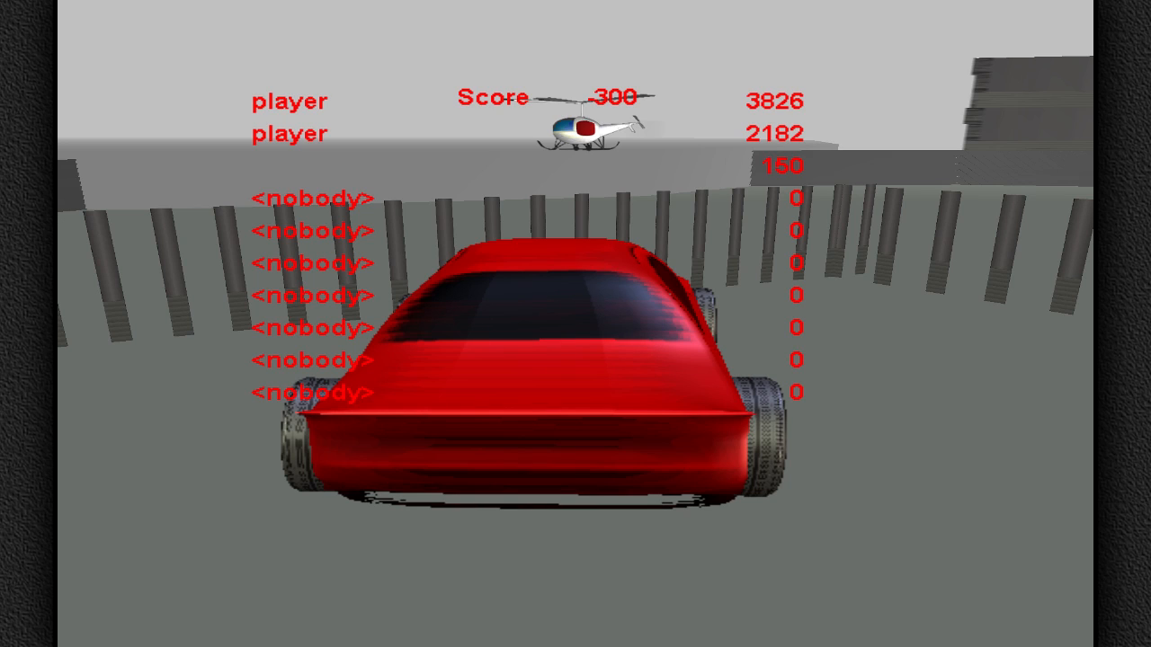